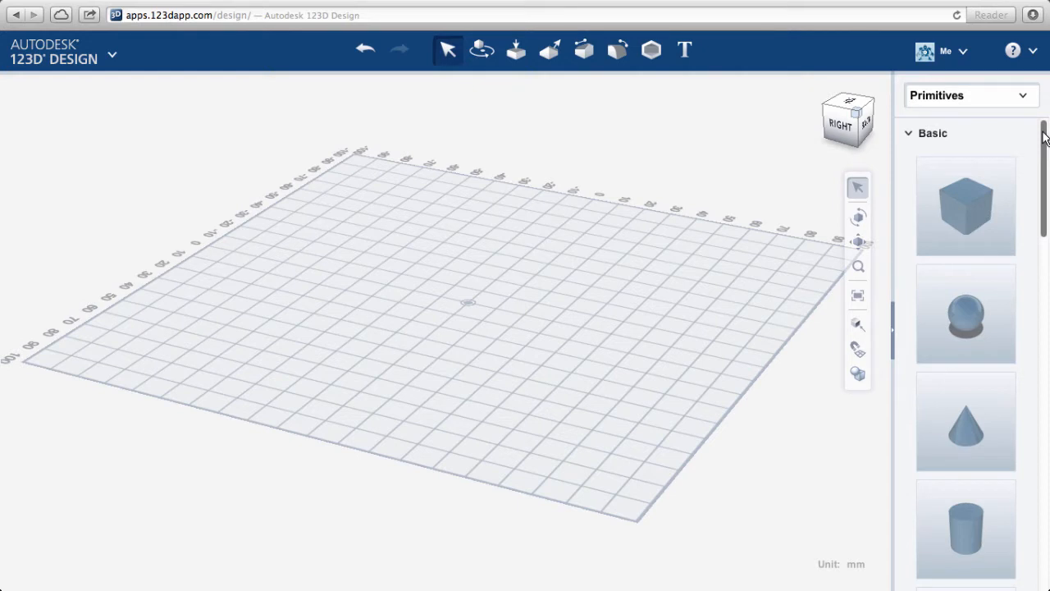
Step: Place a 10 mm sphere on the grid, then bring a box primitive in beside it
scroll("down", 3)
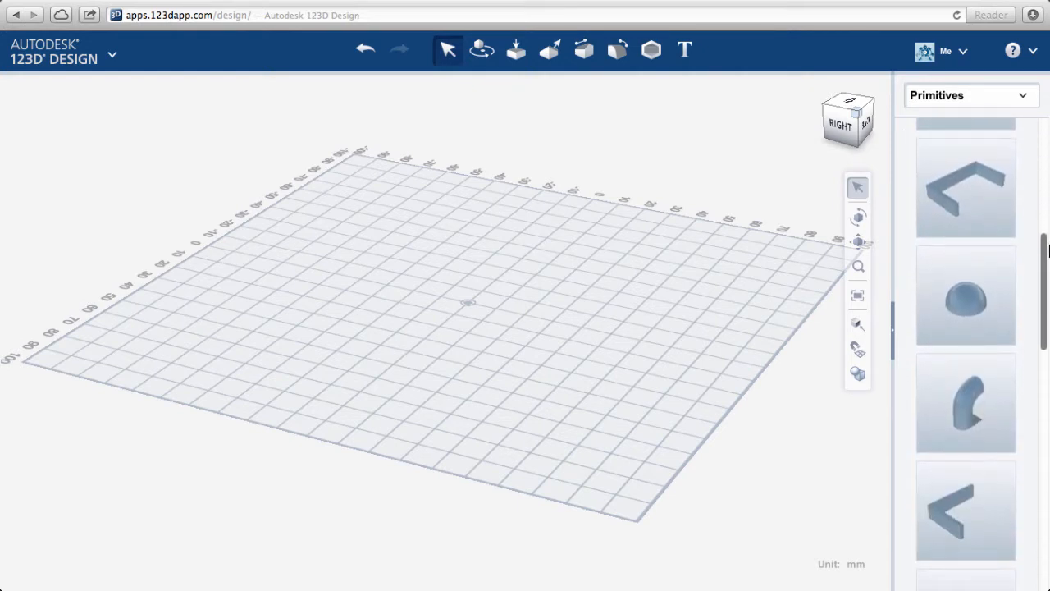
scroll("up", 3)
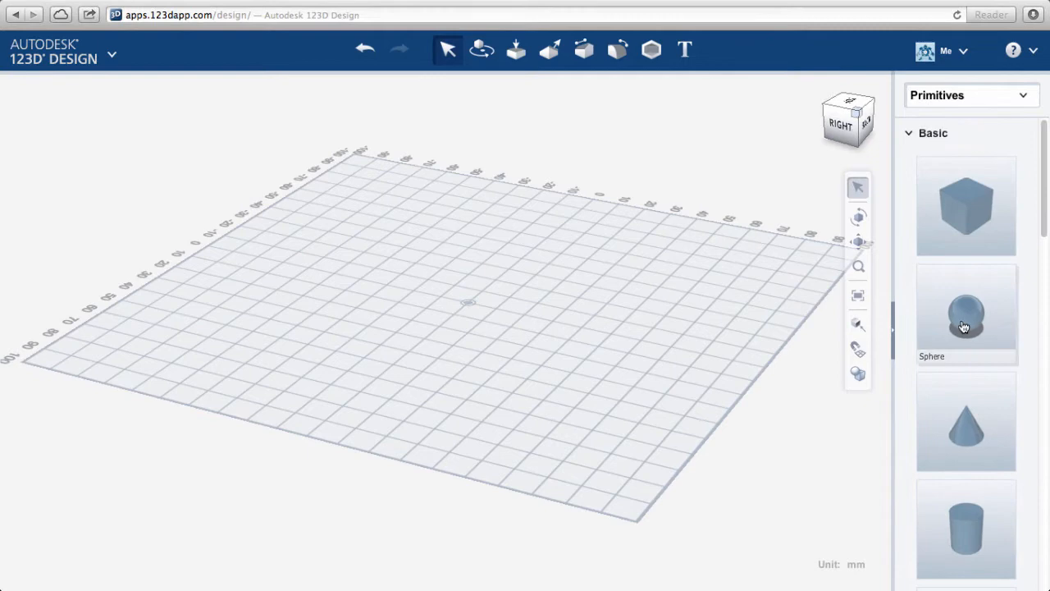
left_click(965, 312)
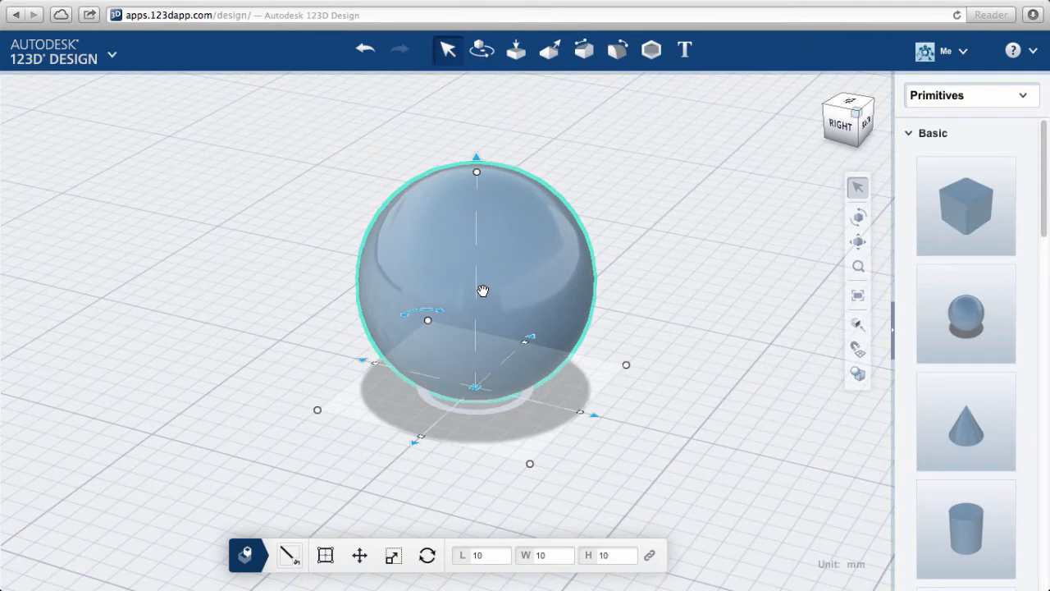
mouse_move(926, 217)
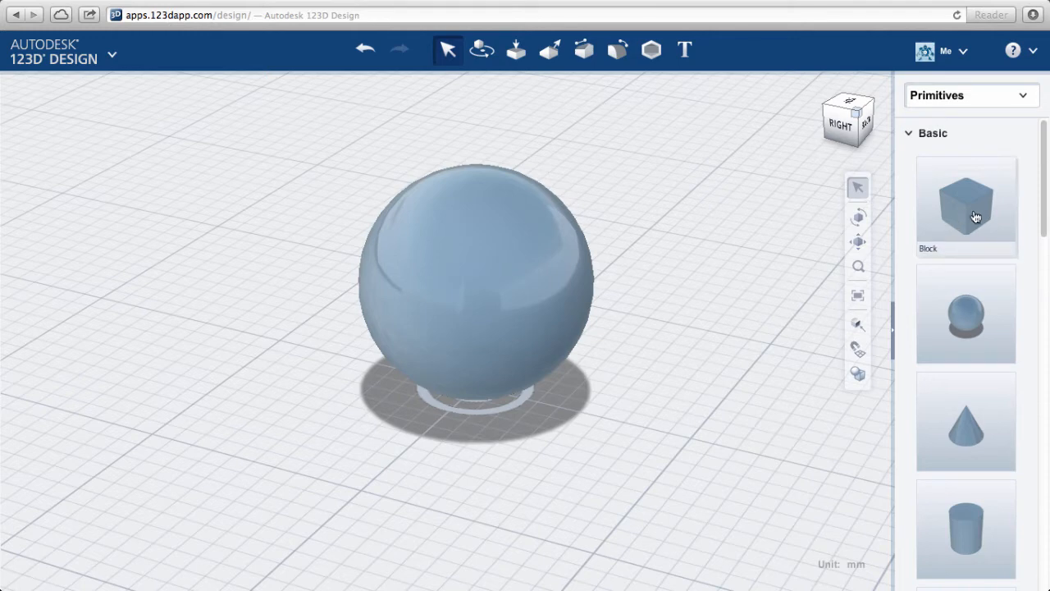
left_click(965, 204)
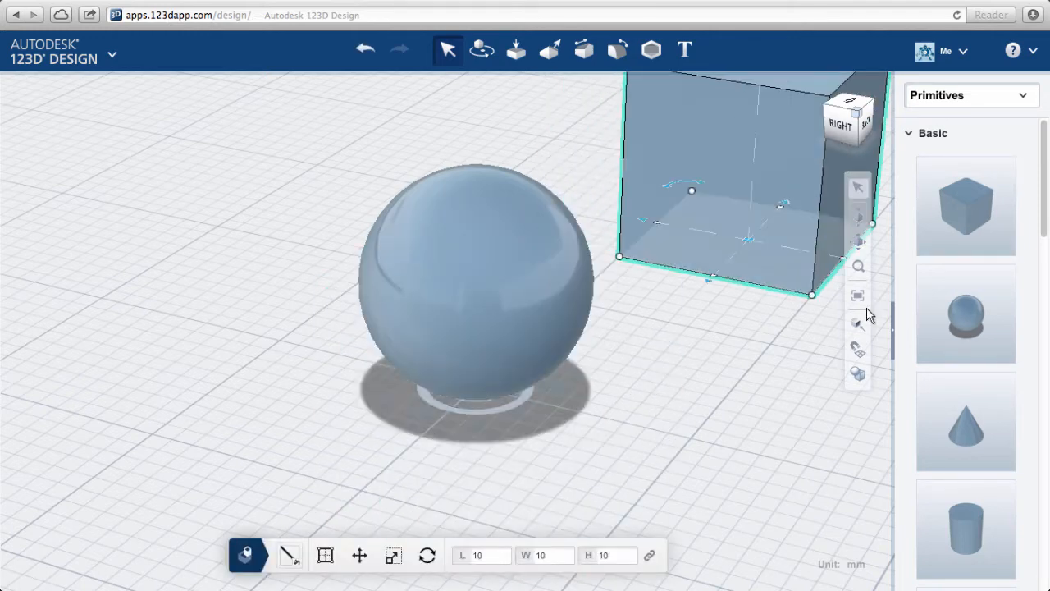